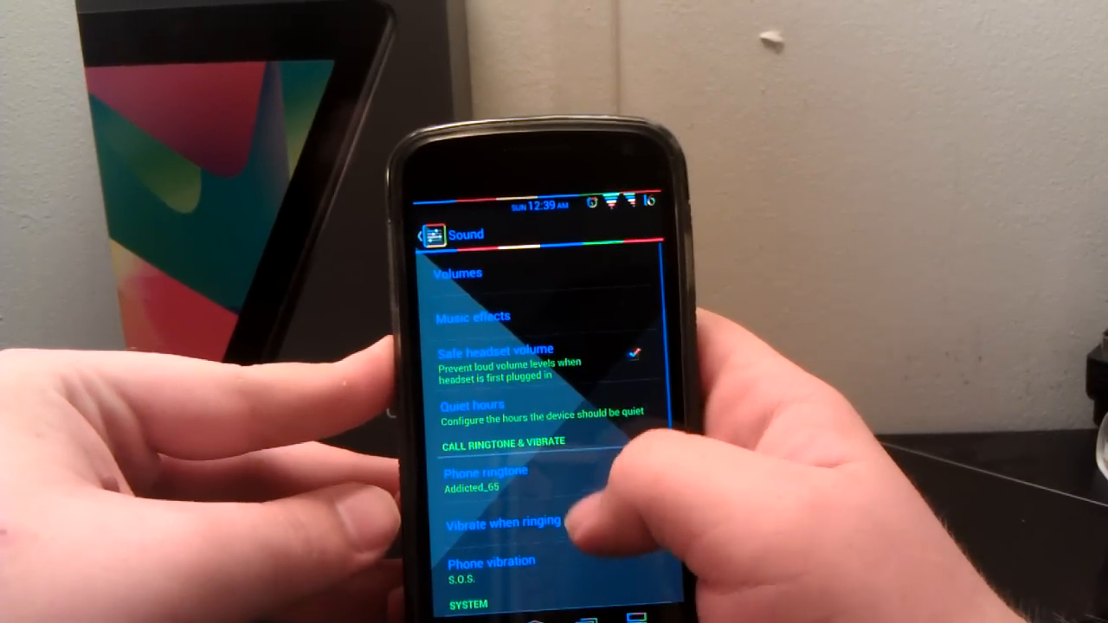
pyautogui.scroll(3)
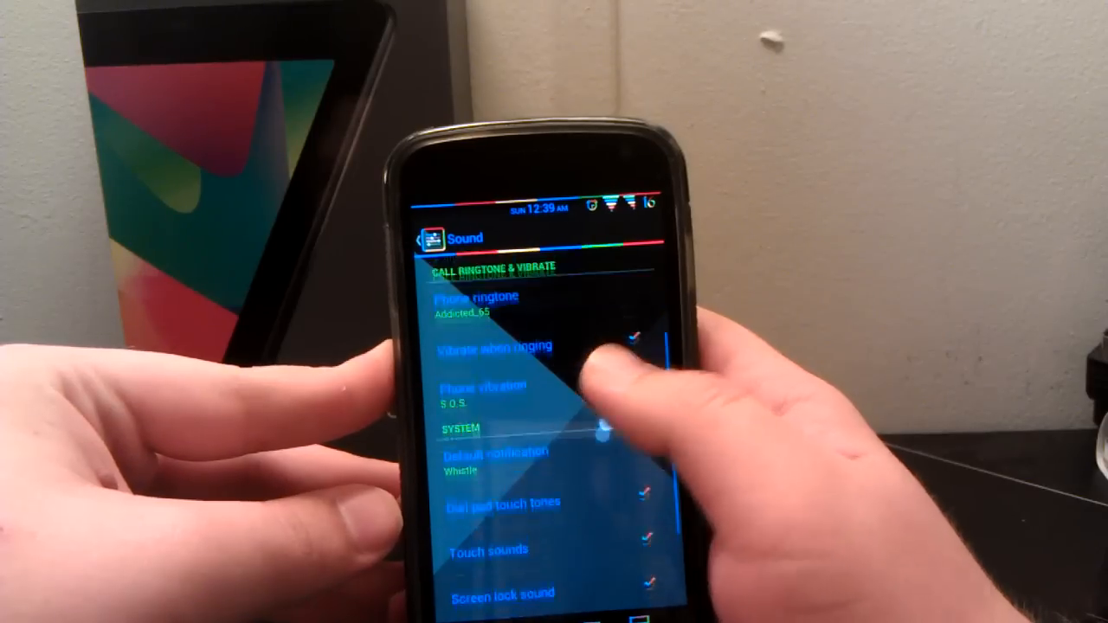
pyautogui.scroll(-3)
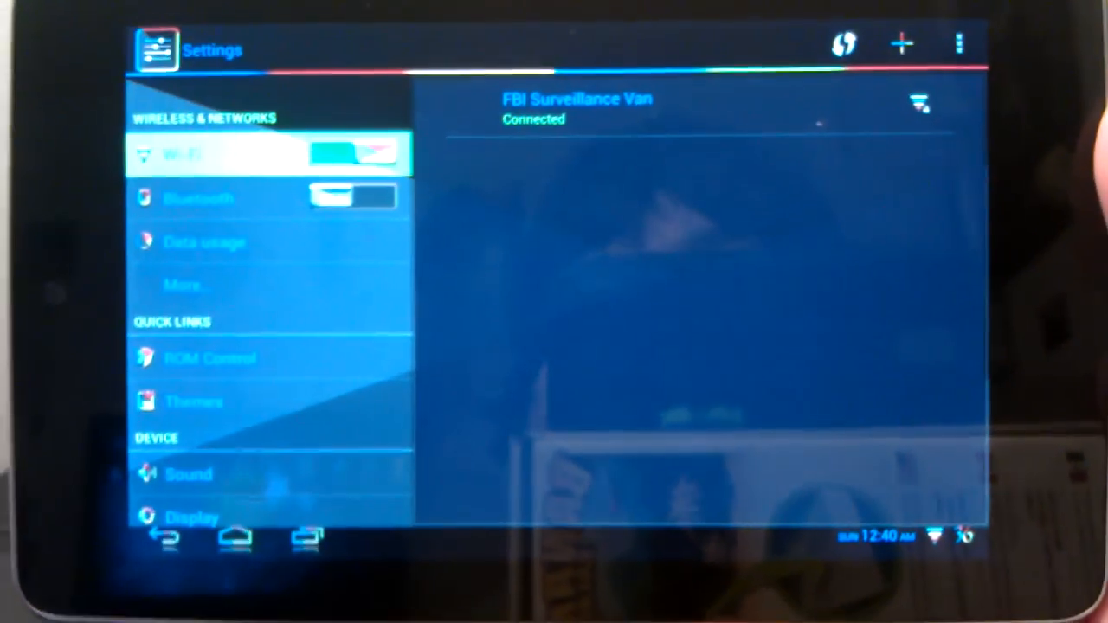
pyautogui.scroll(-3)
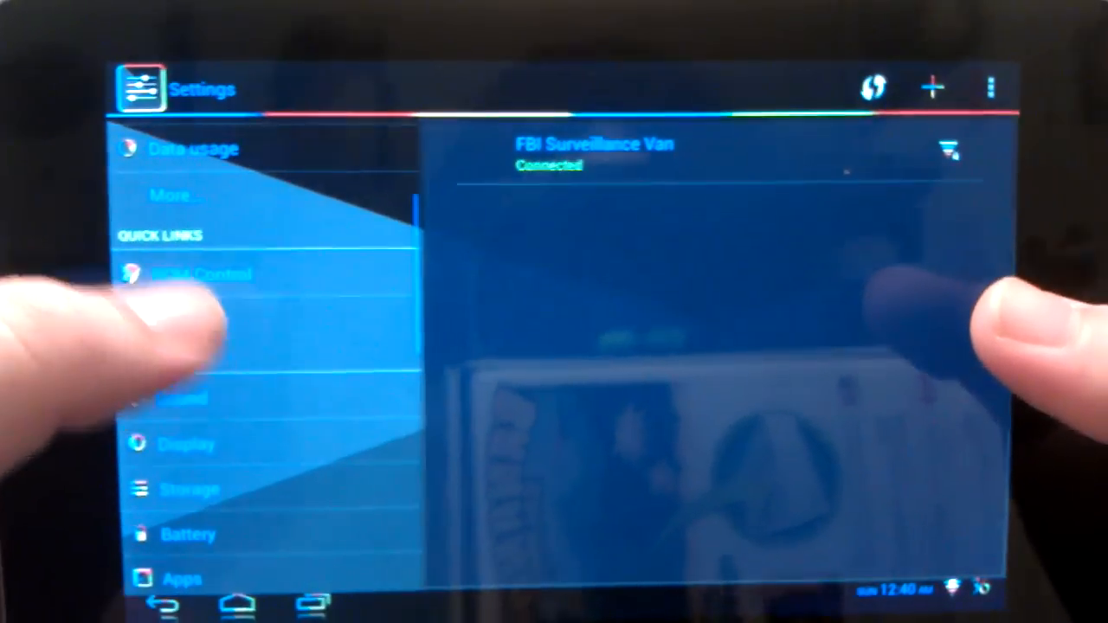